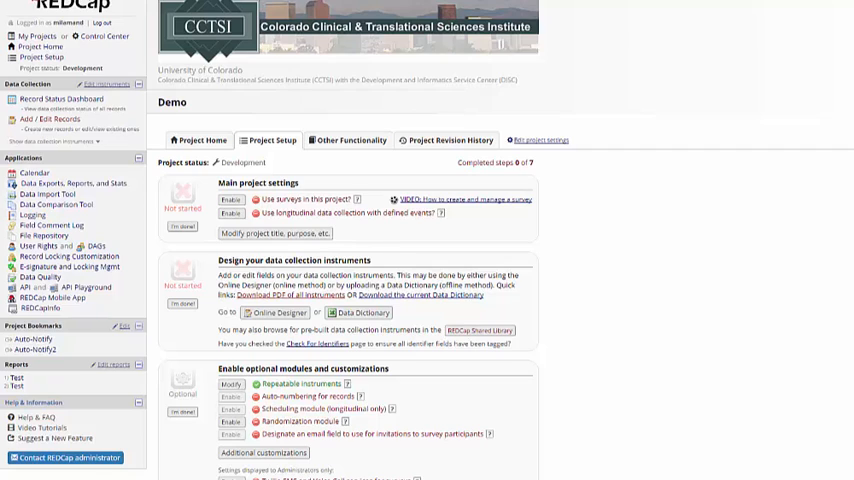
mouse_move(40, 246)
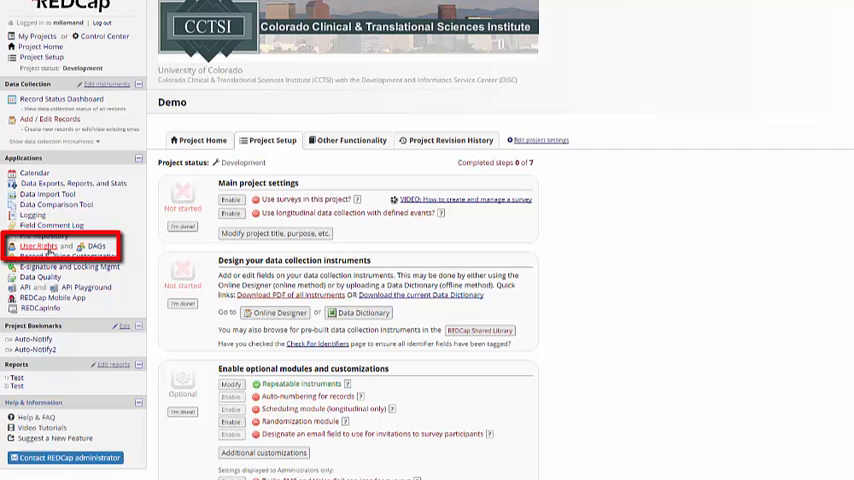
Open the User Rights page from the Applications menu.
left_click(42, 245)
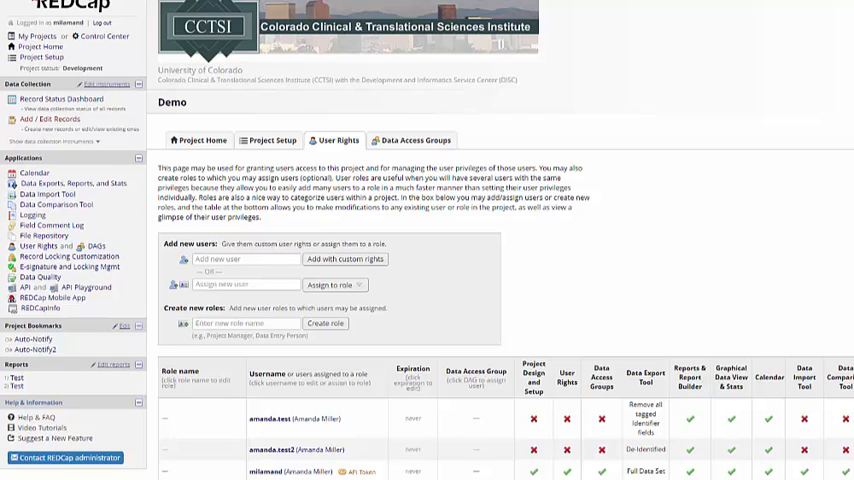
left_click(283, 419)
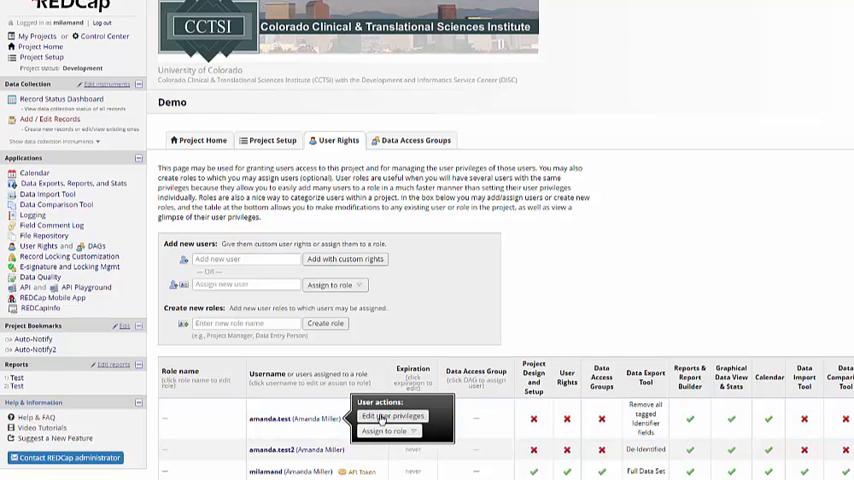
left_click(394, 416)
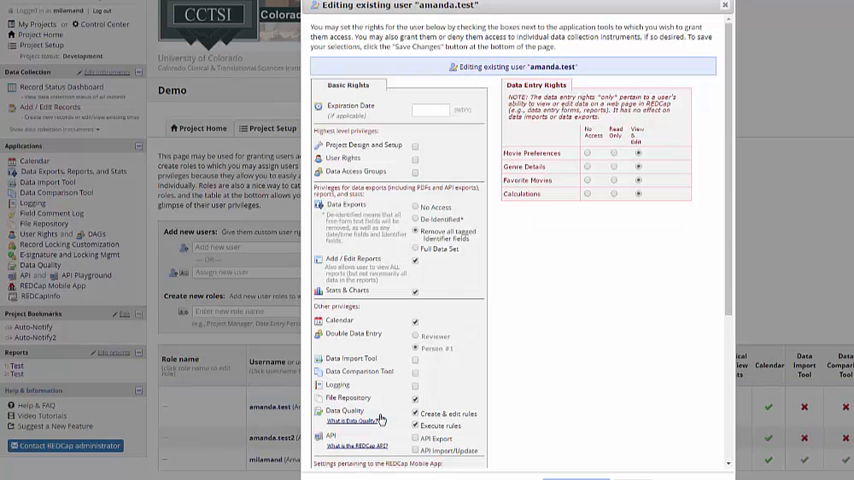
scroll("down", 3)
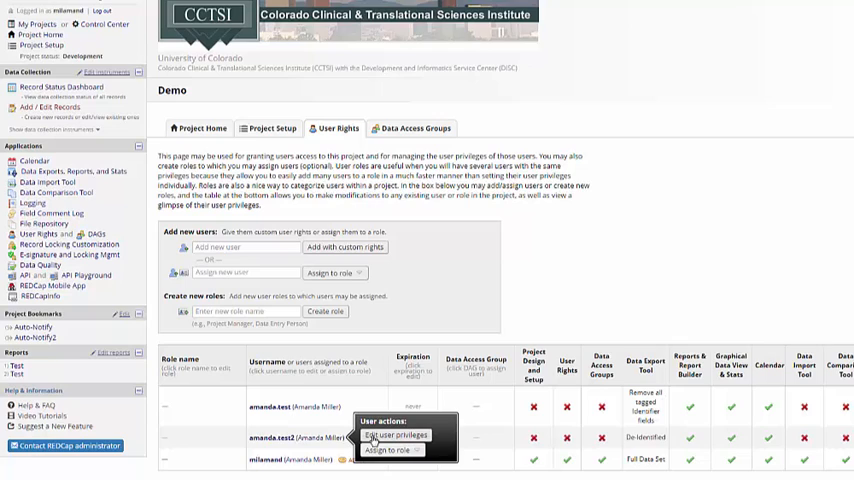
Review the second test user's and project owner's privileges, then close the dialog.
left_click(384, 434)
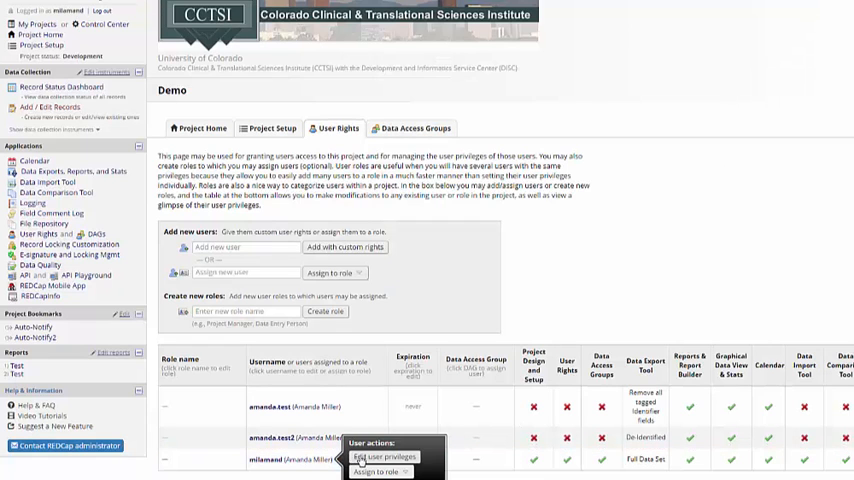
left_click(370, 456)
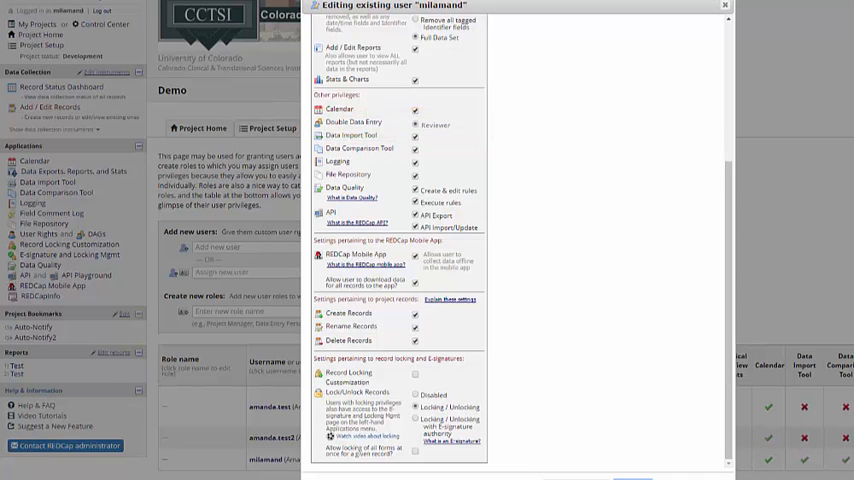
left_click(724, 6)
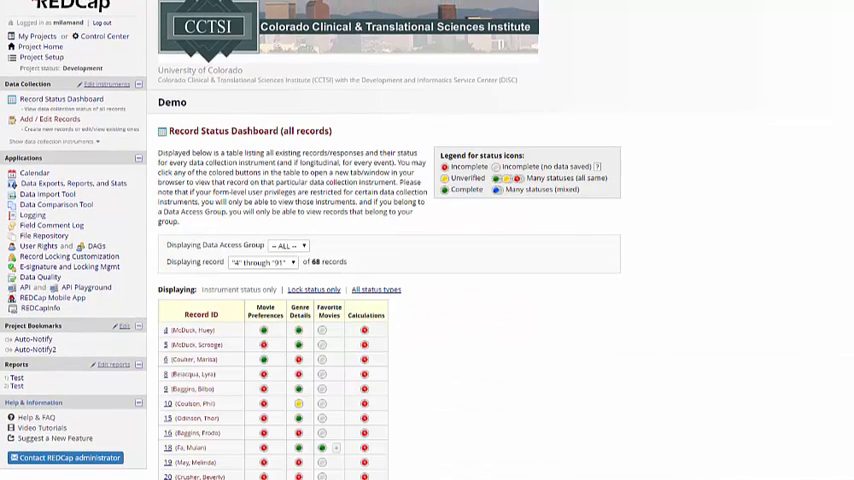
Scroll the first data-entry user's My Projects list to find the Demo project.
scroll("down", 3)
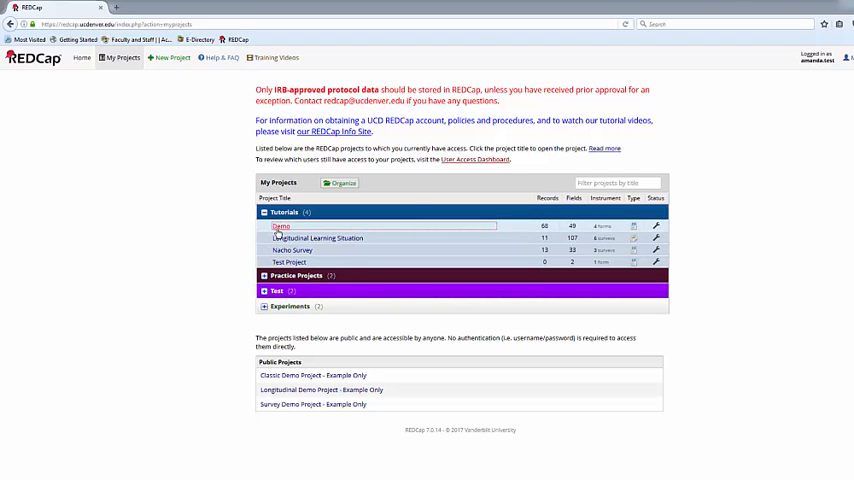
Open the Demo project and check its empty Record Status Dashboard.
left_click(281, 227)
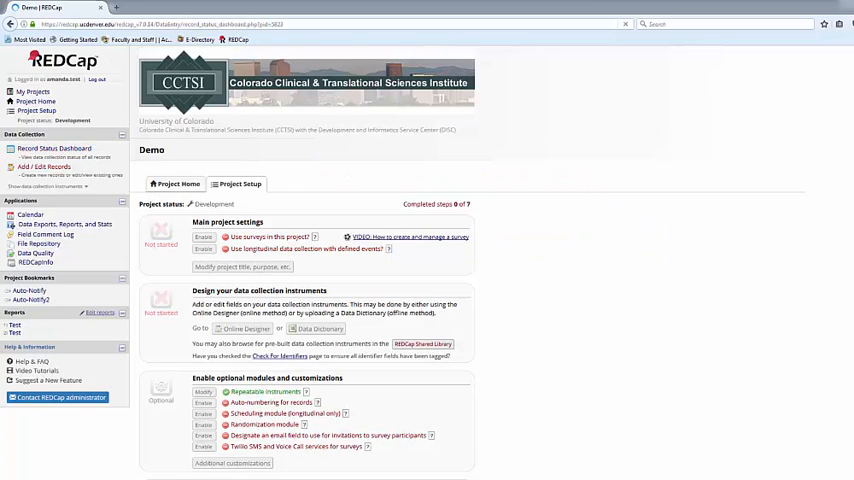
left_click(54, 148)
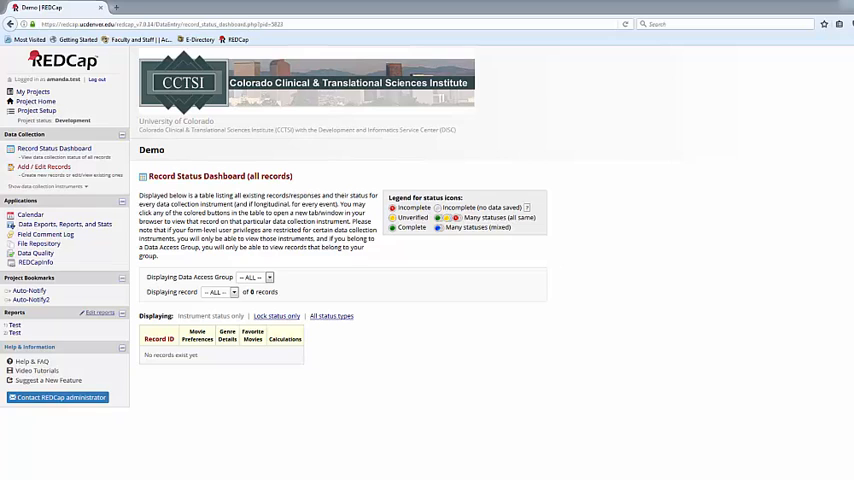
left_click(44, 167)
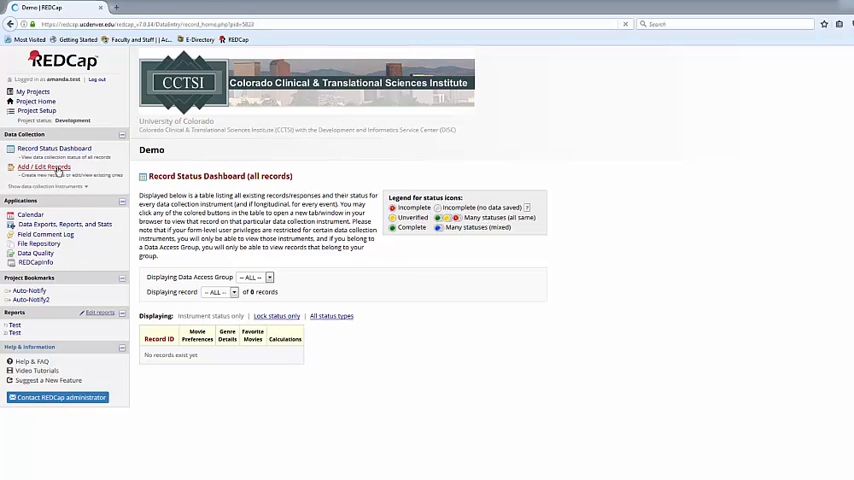
Create record ID 92 and open its Movie Preferences form.
left_click(43, 166)
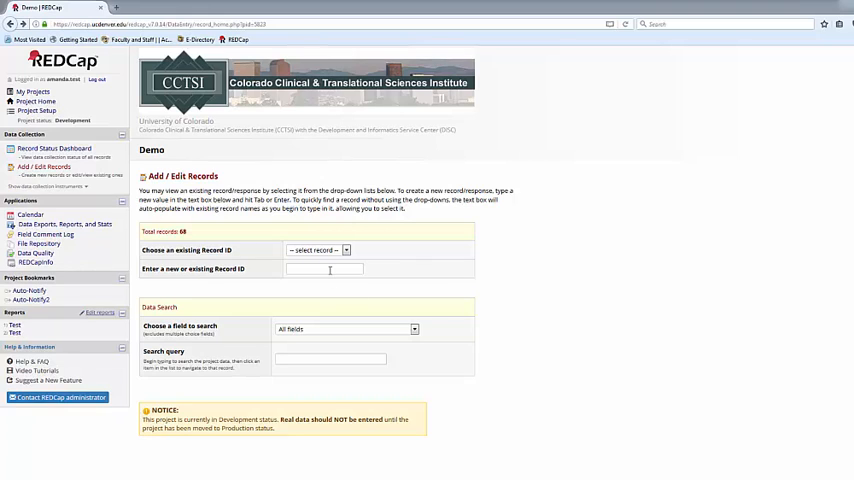
type("9")
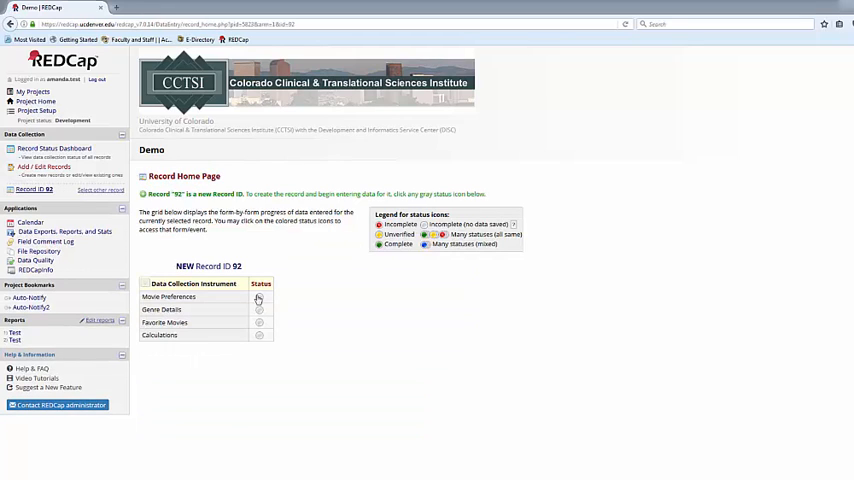
left_click(259, 298)
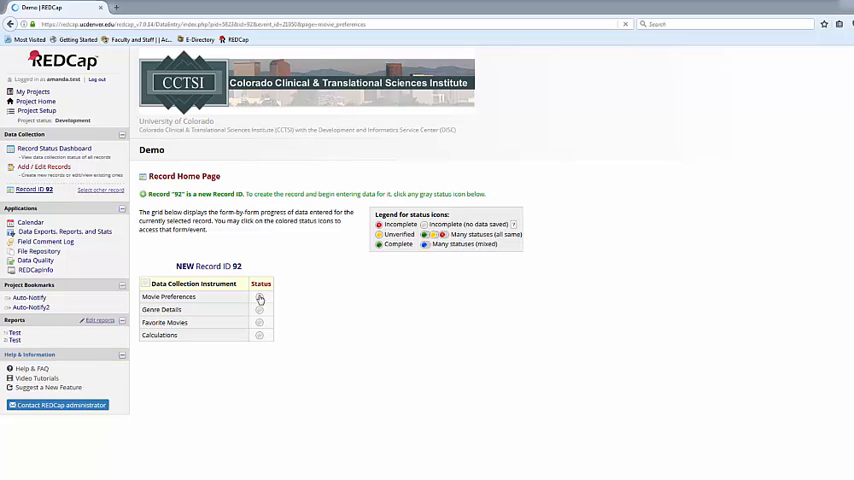
Fill record 92's form with Science fiction, The Grand Budapest Hotel, Yes, a signature, and save.
left_click(259, 297)
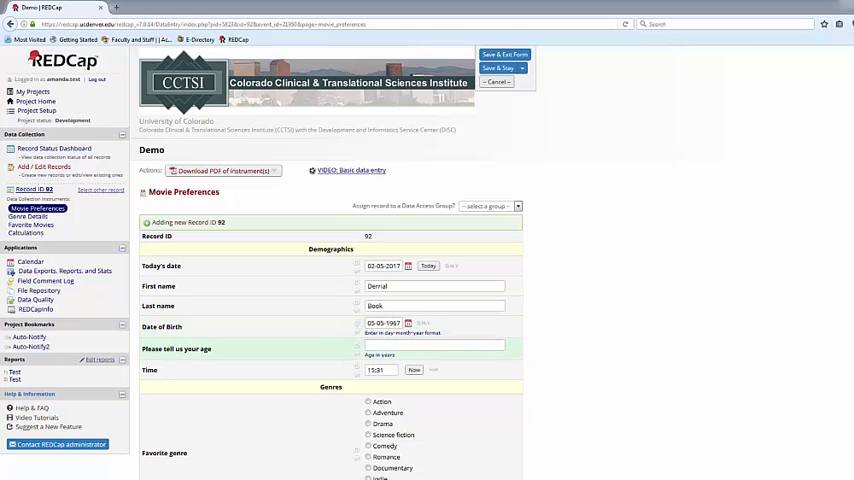
type("5")
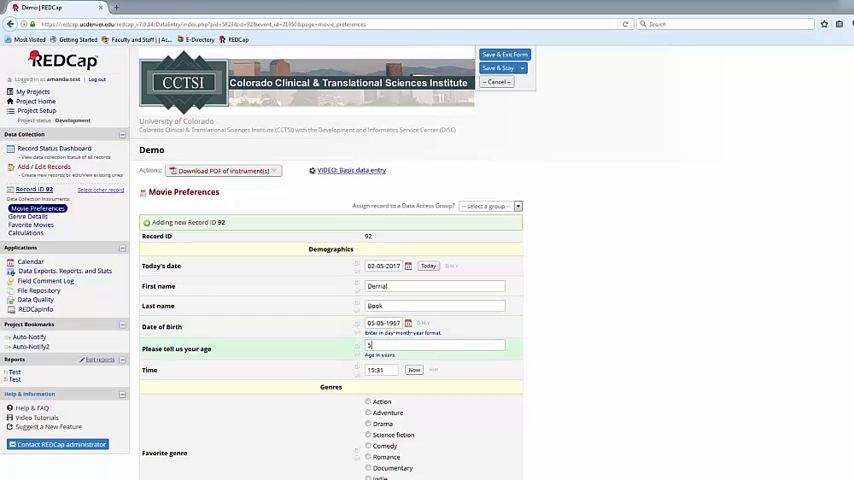
scroll("down", 3)
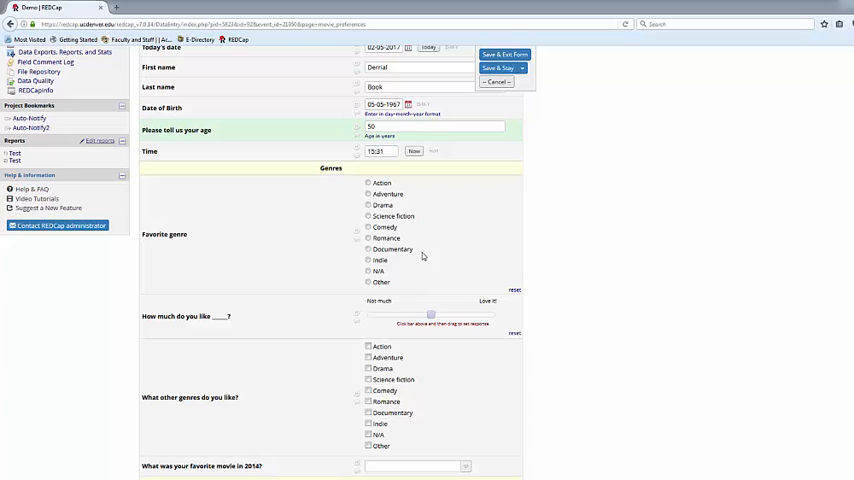
left_click(369, 216)
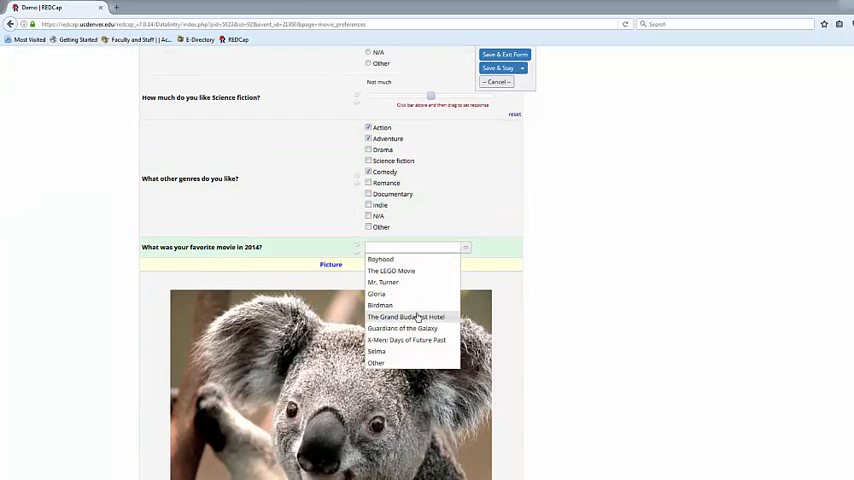
left_click(404, 316)
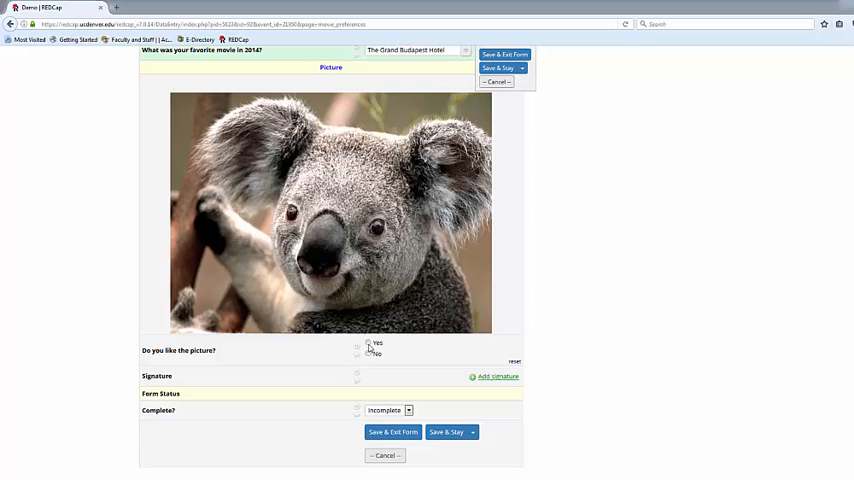
left_click(497, 376)
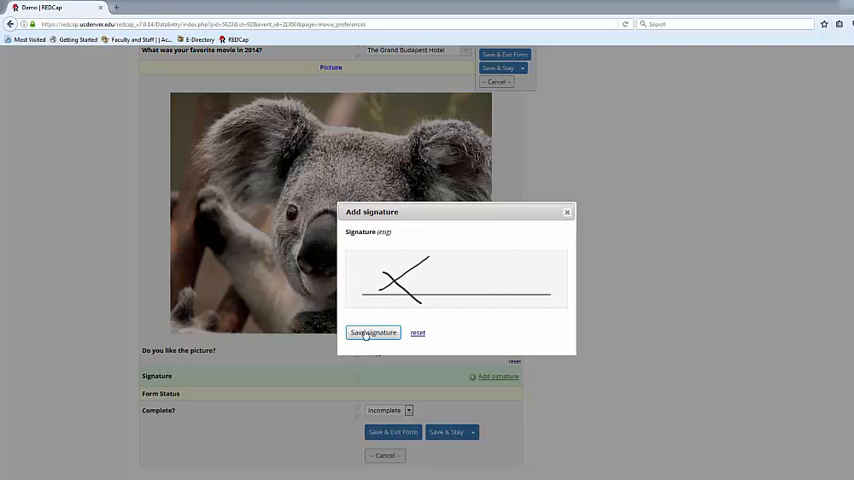
left_click(373, 332)
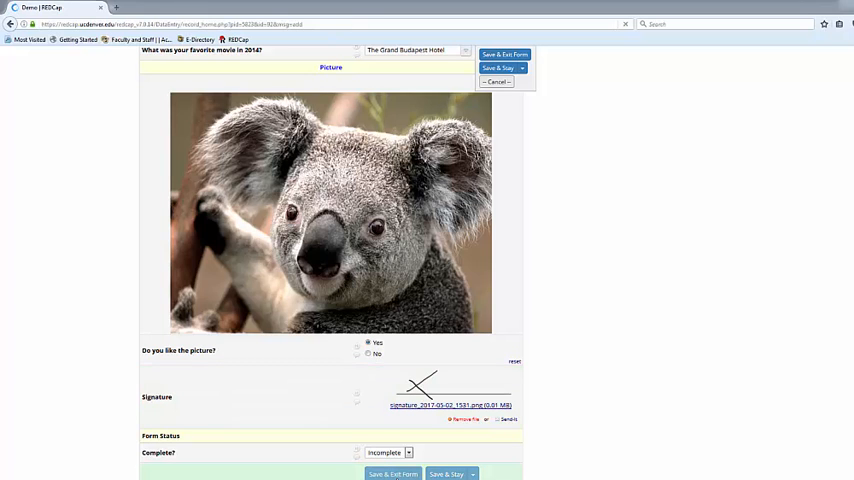
left_click(504, 54)
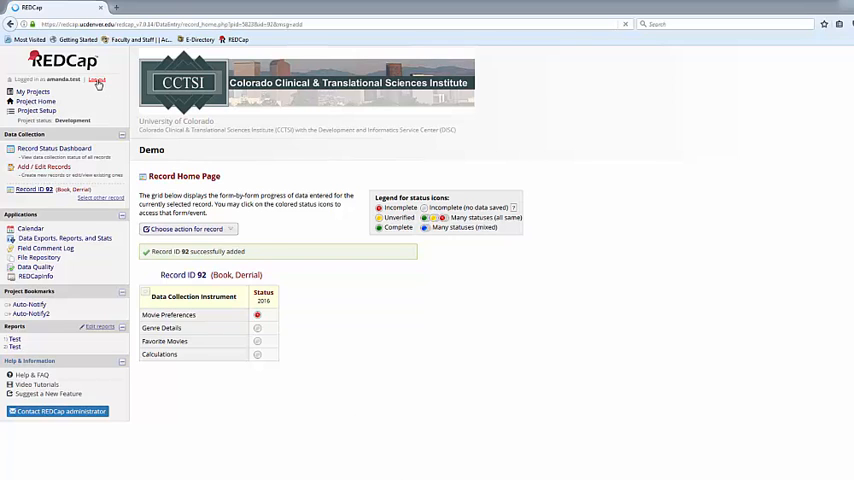
Sign out and log back in as amanda.test.
left_click(97, 80)
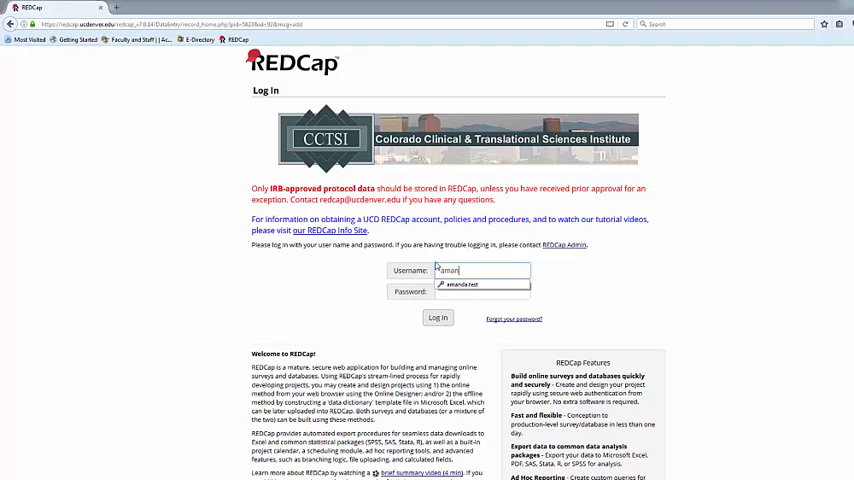
type("amanda.test2")
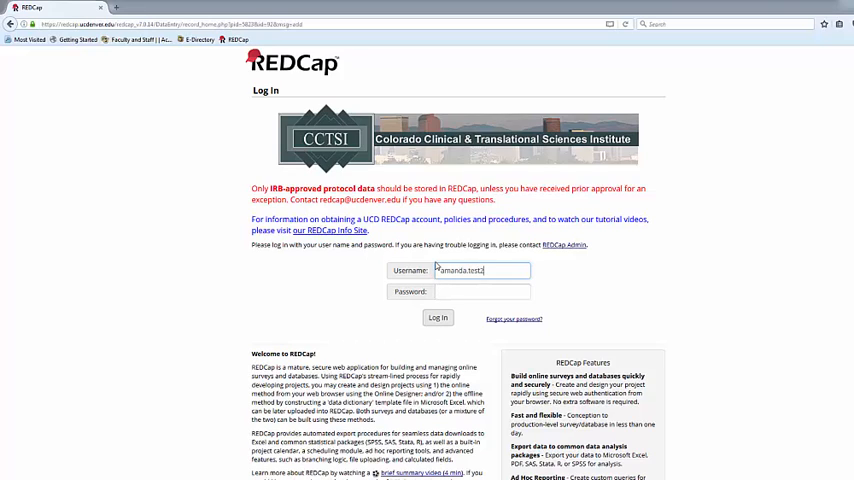
type("password")
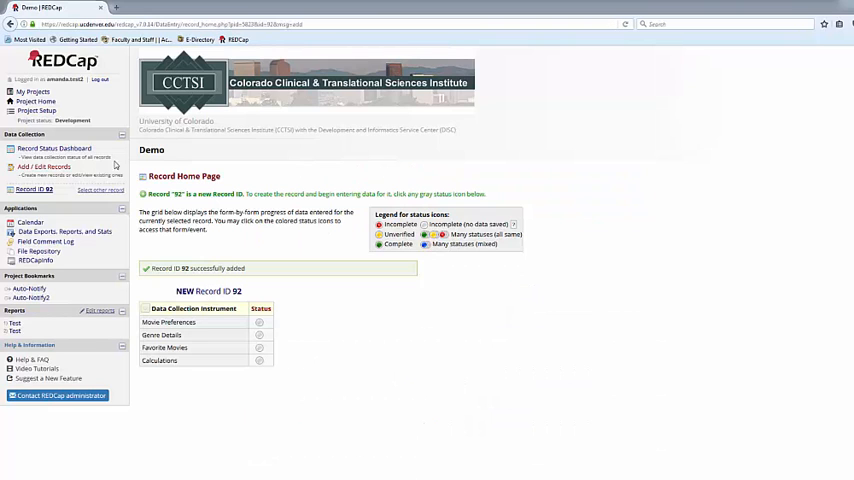
Check the dashboard, create record 92, and open its Movie Preferences form.
left_click(54, 148)
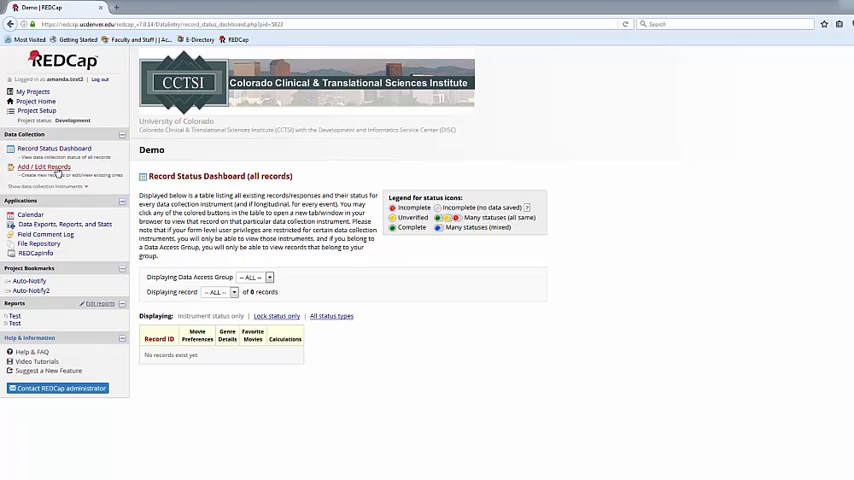
left_click(44, 167)
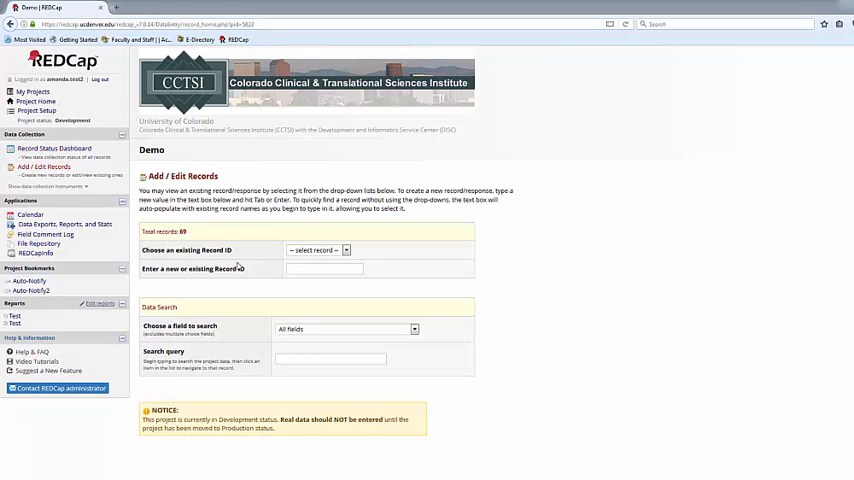
type("99")
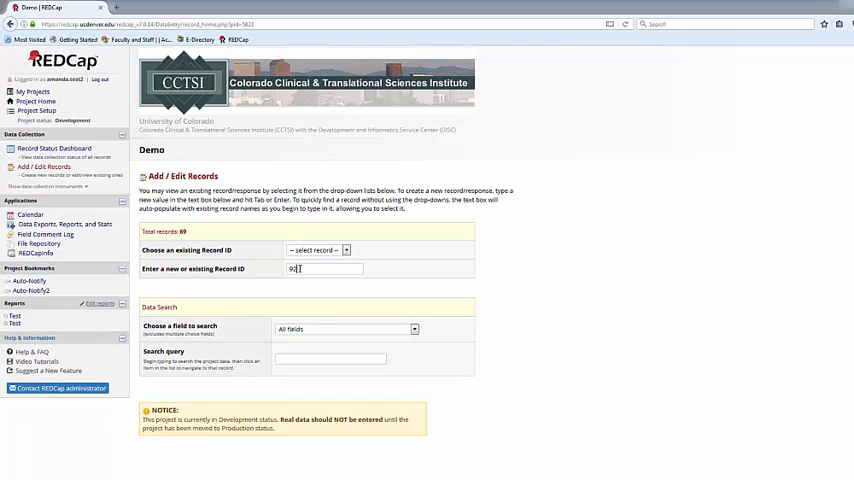
type("2")
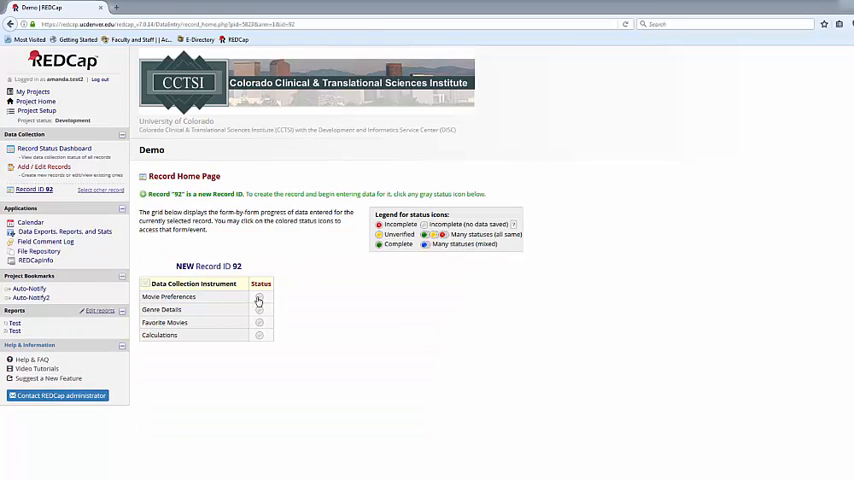
left_click(259, 297)
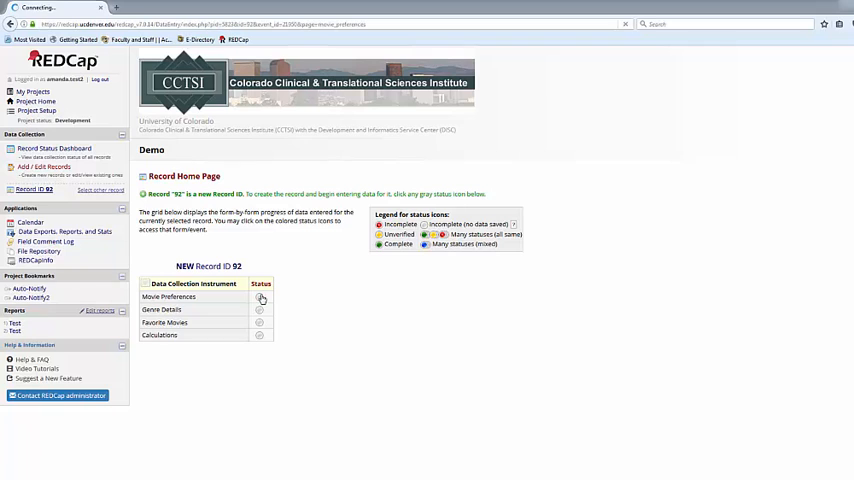
Enter last name Book and age 50, and tick Science fiction as a liked genre.
left_click(260, 297)
type("D")
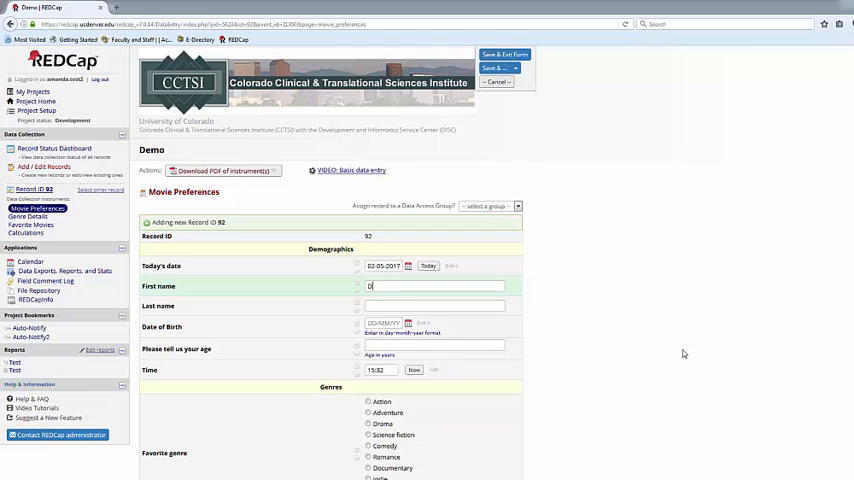
type("Book")
left_click(384, 323)
type("04/0")
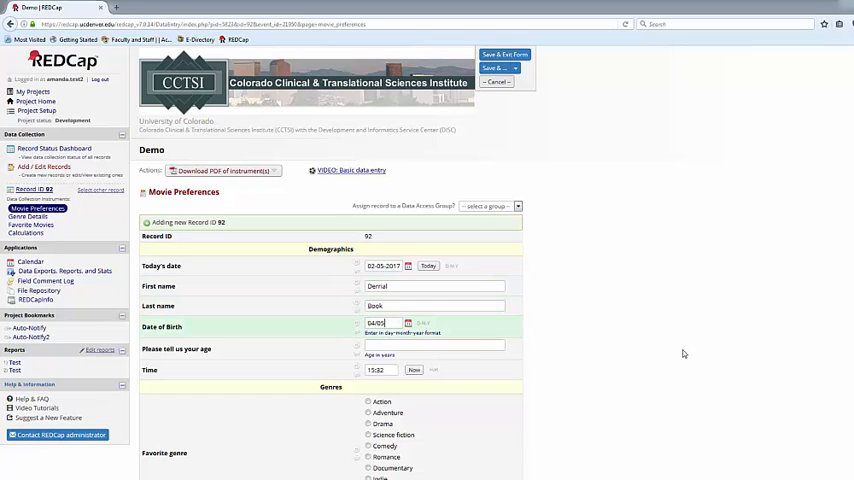
type("50")
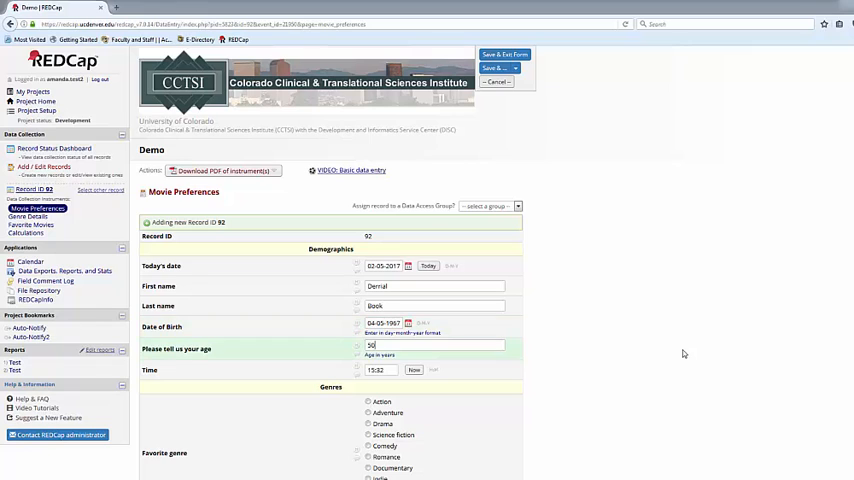
scroll("down", 3)
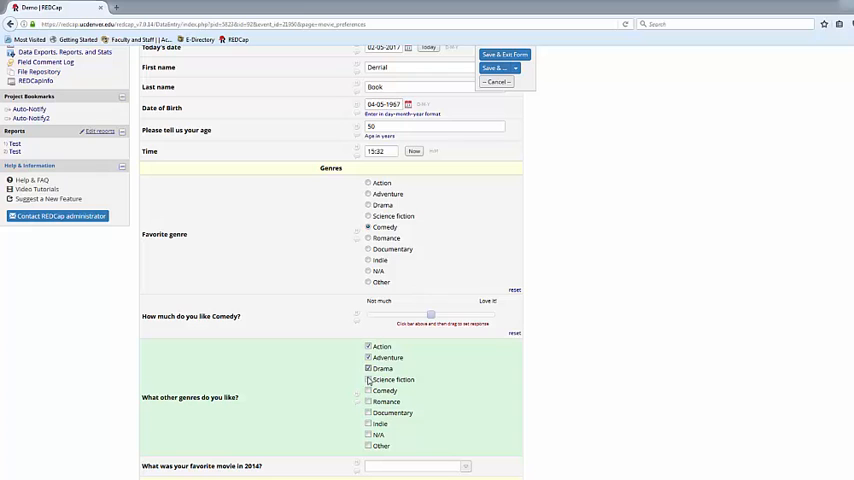
left_click(368, 379)
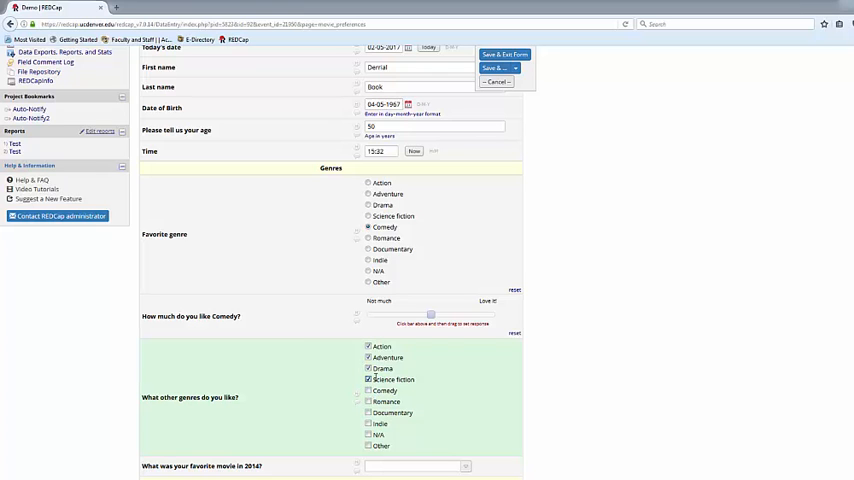
Enter The Grand Budapest Hotel as the 2014 movie, add a signature, and save the form.
scroll("down", 3)
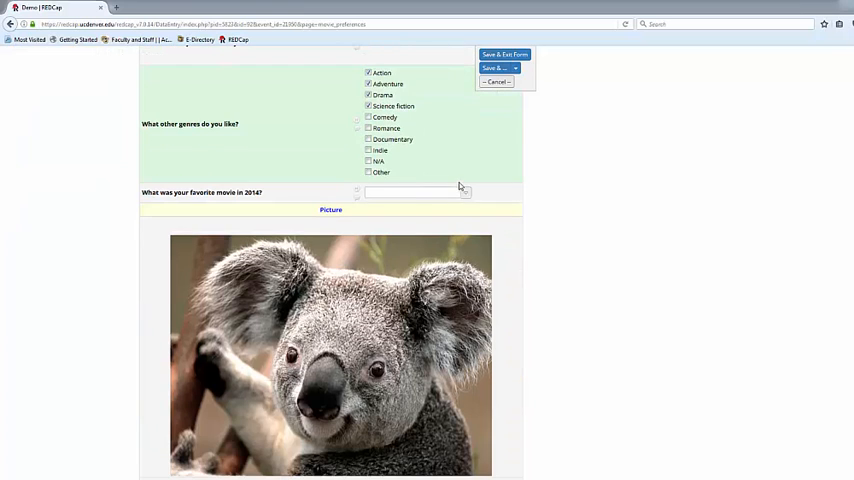
type("The Grand Budapest Hotel")
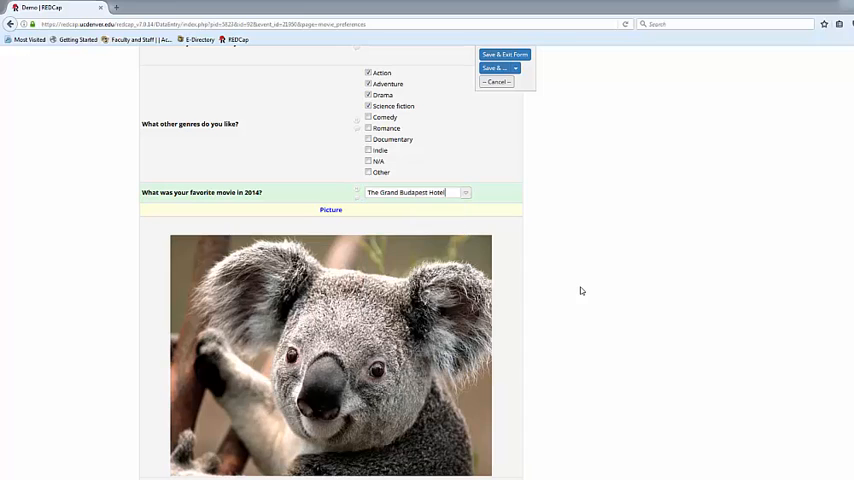
scroll("down", 3)
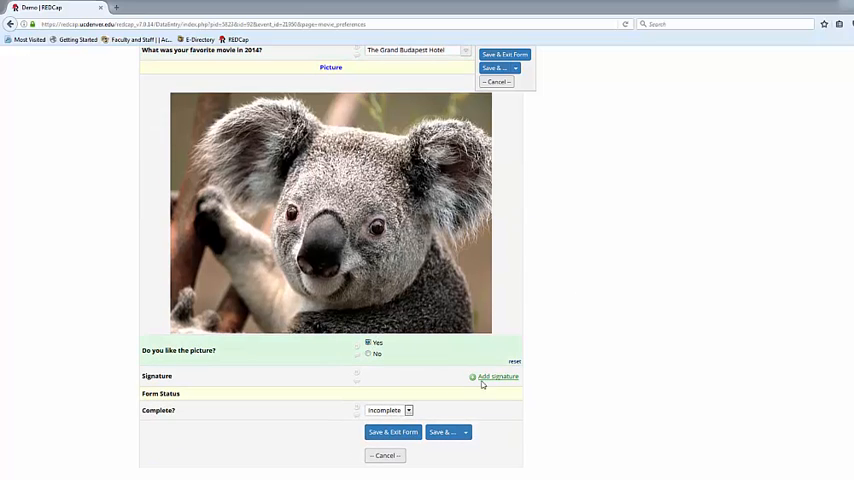
left_click(497, 377)
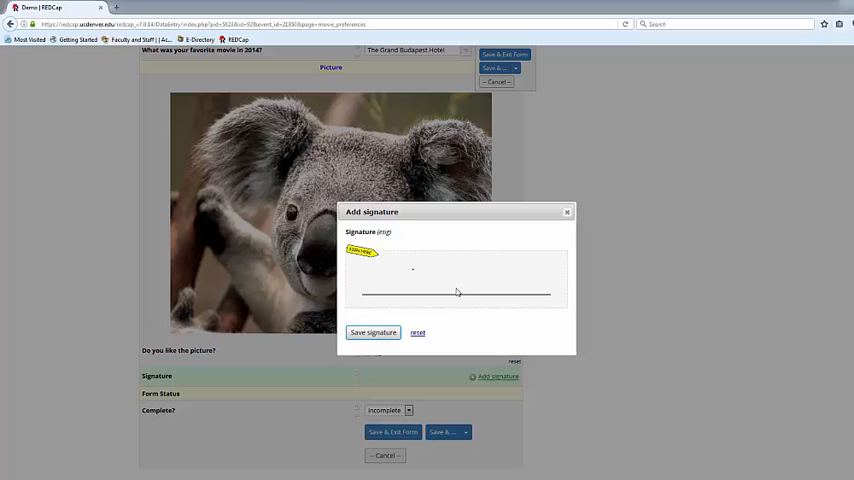
left_click(373, 332)
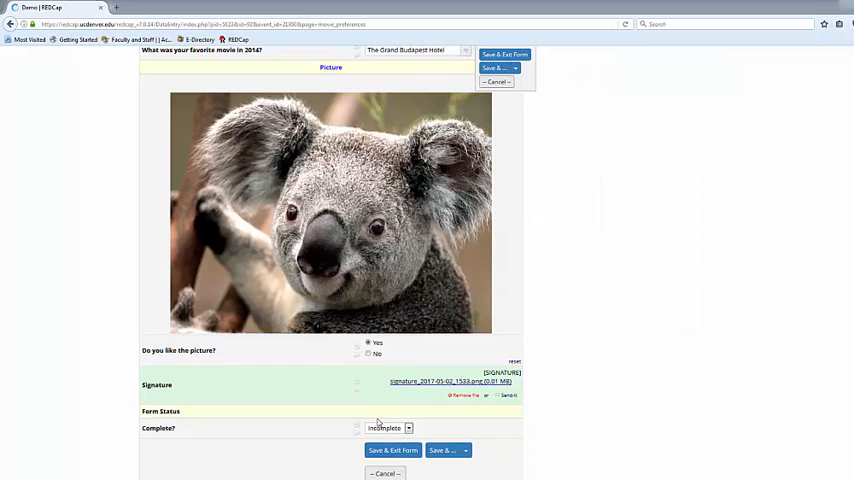
left_click(393, 450)
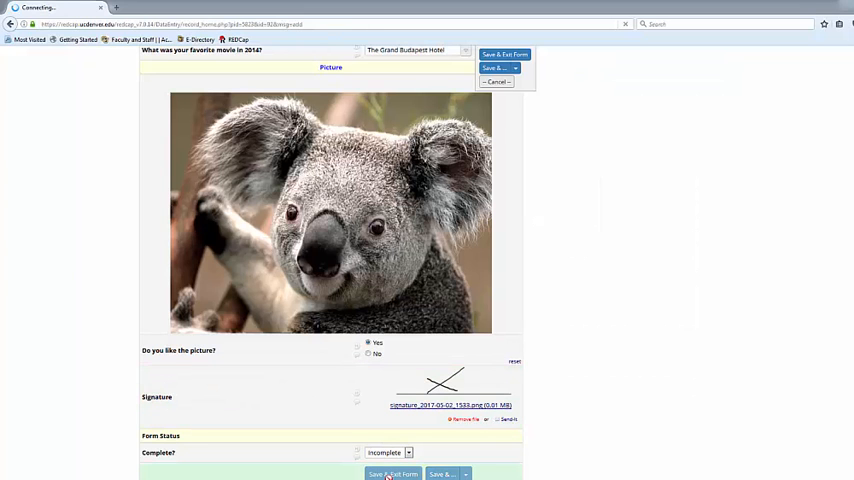
left_click(392, 474)
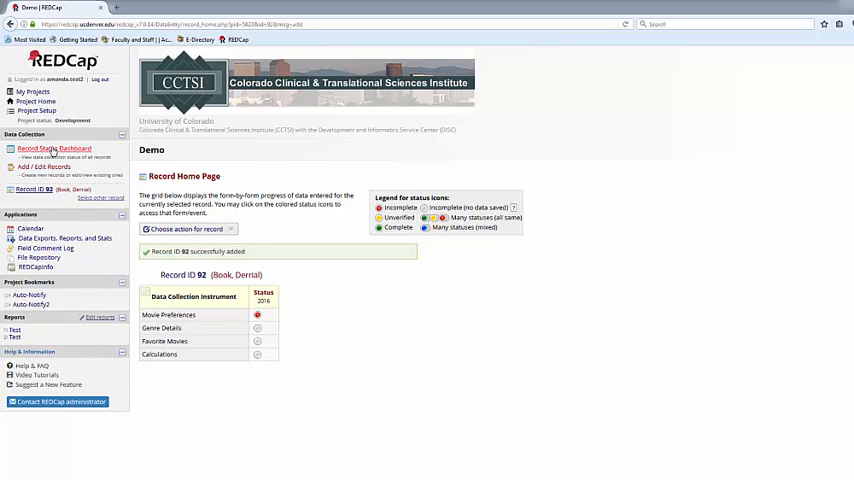
Open the Record Status Dashboard and scroll to records 92--1 and 92--2.
left_click(54, 148)
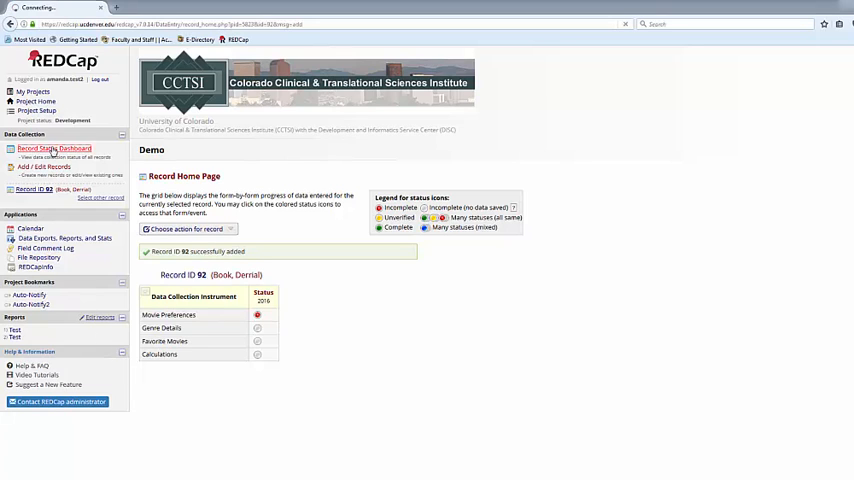
left_click(54, 148)
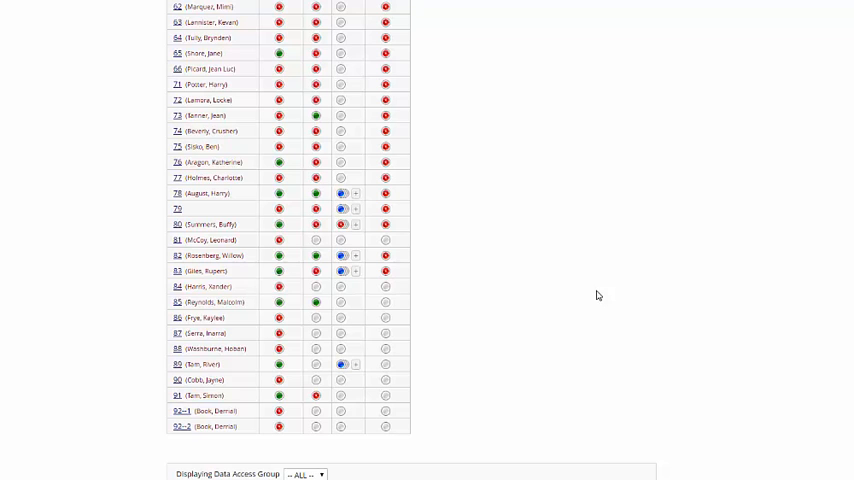
scroll("up", 3)
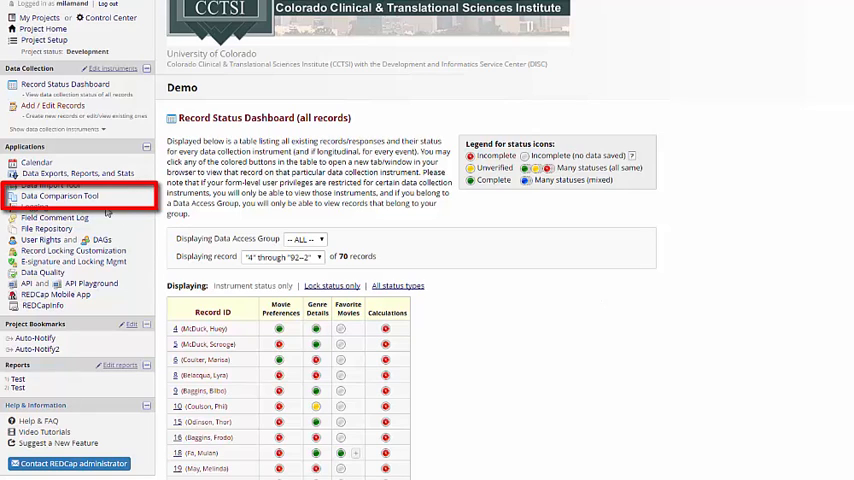
Open the Data Comparison Tool and select record 92 for comparison.
left_click(58, 195)
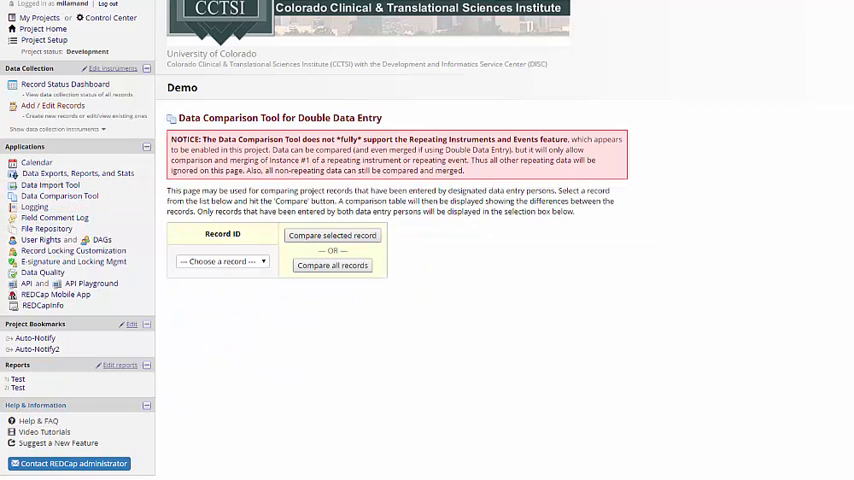
left_click(221, 261)
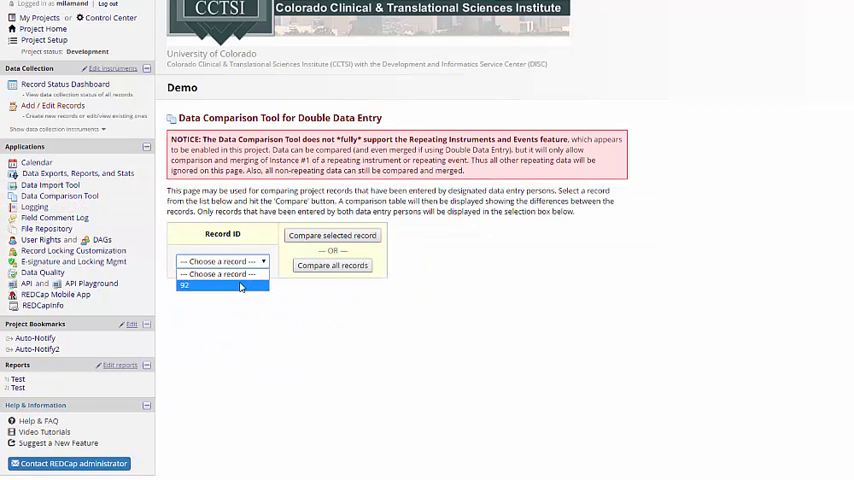
left_click(223, 287)
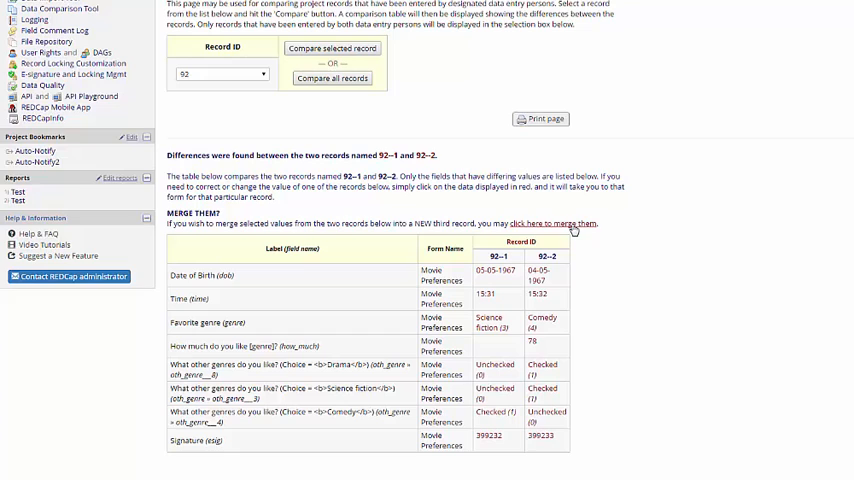
Start merging entries 92--1 and 92--2, setting Comedy to an unchecked new value.
left_click(549, 223)
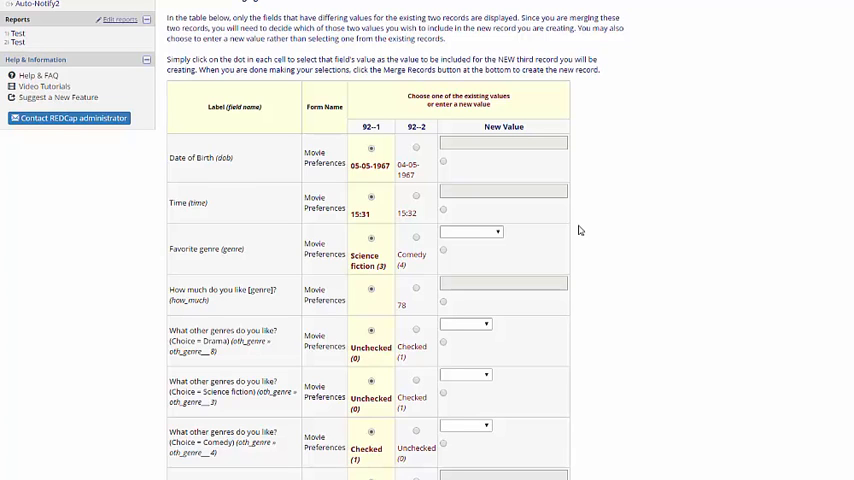
mouse_move(562, 230)
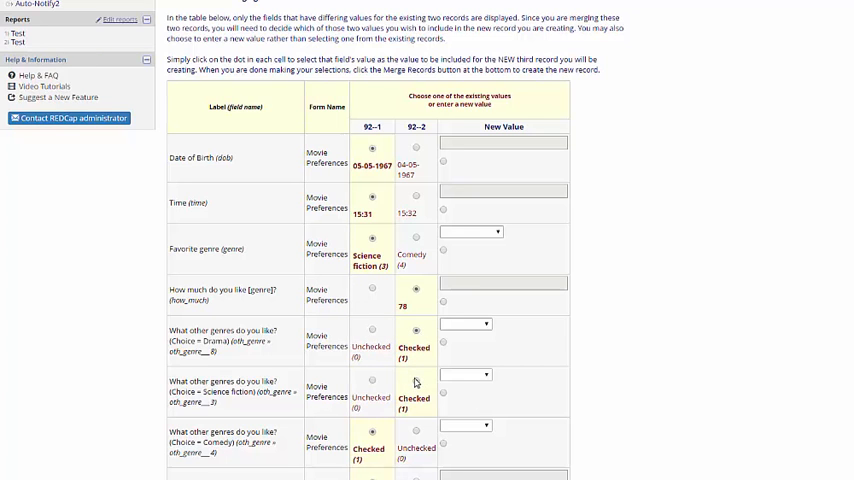
scroll("down", 3)
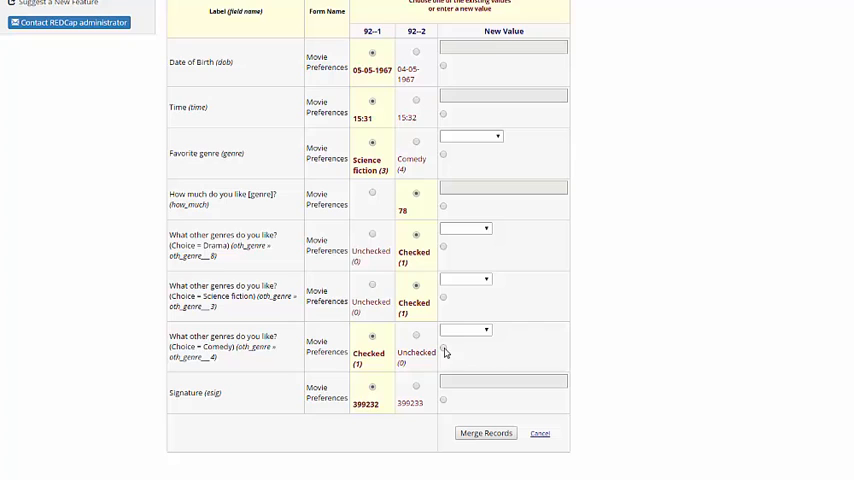
left_click(470, 330)
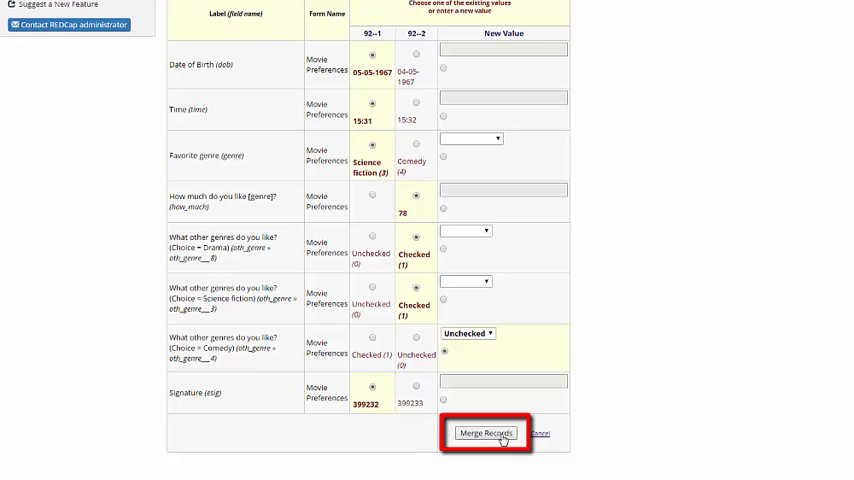
Submit the merge and confirm record 92 on the Record Status Dashboard.
left_click(487, 433)
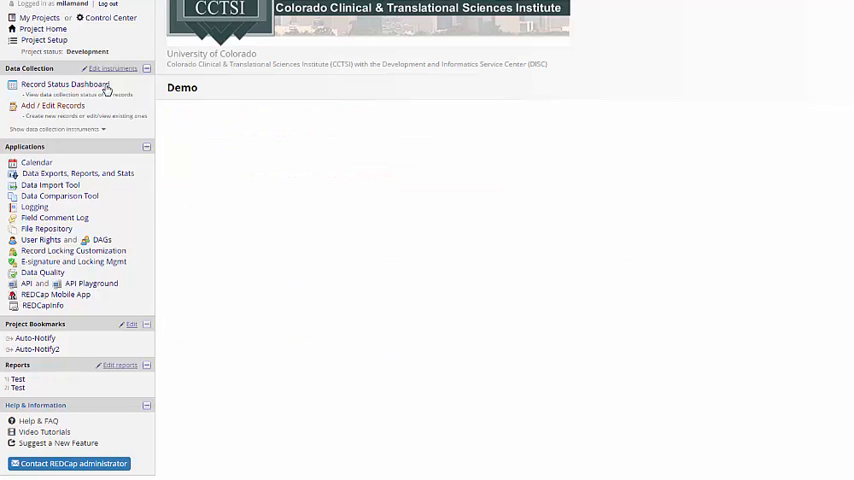
left_click(65, 84)
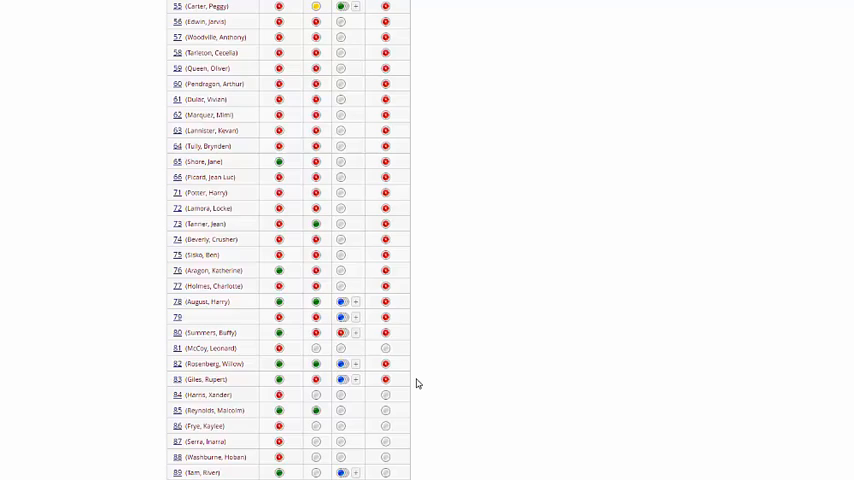
scroll("down", 3)
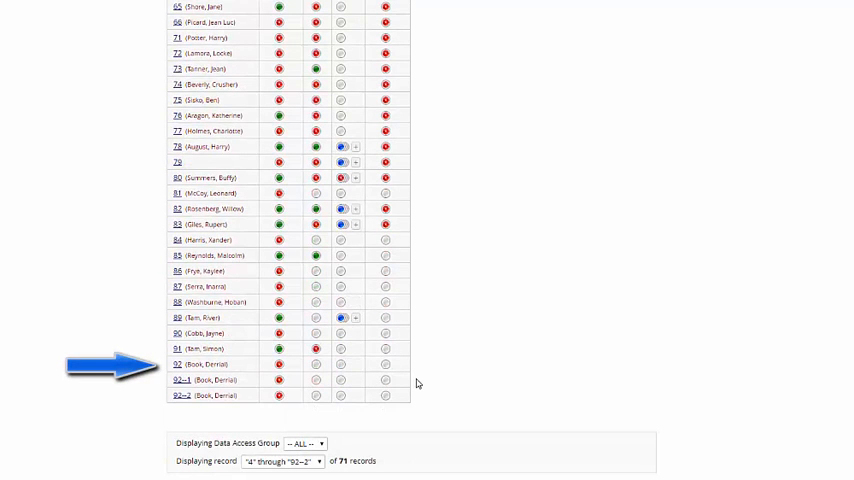